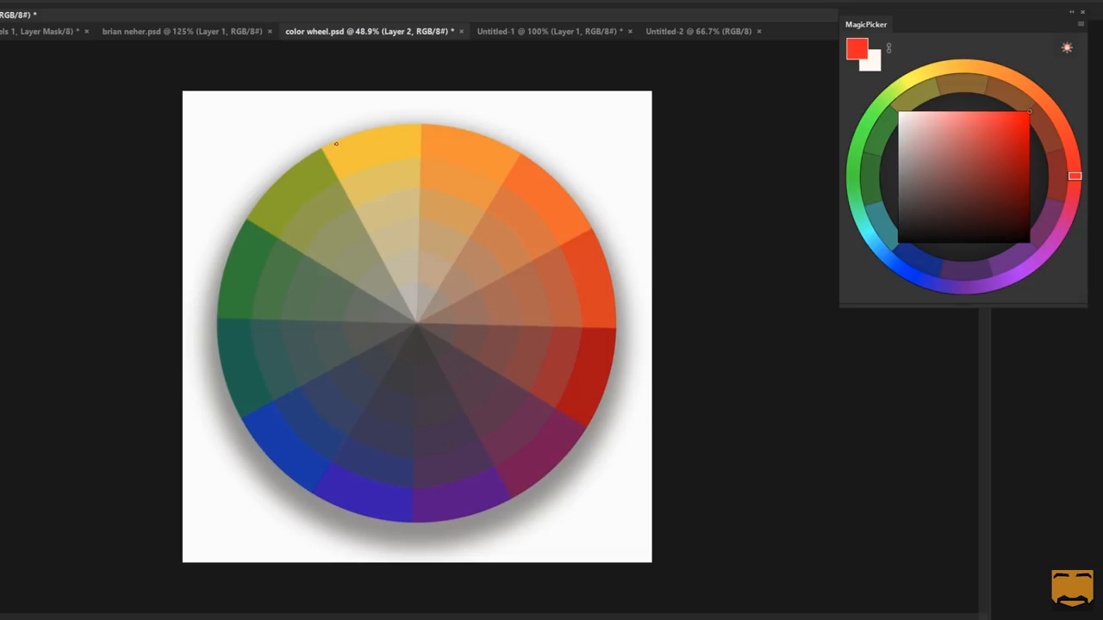
Step: Mark the yellow and green-olive segments on the colour wheel before switching to the boy painting
click(361, 135)
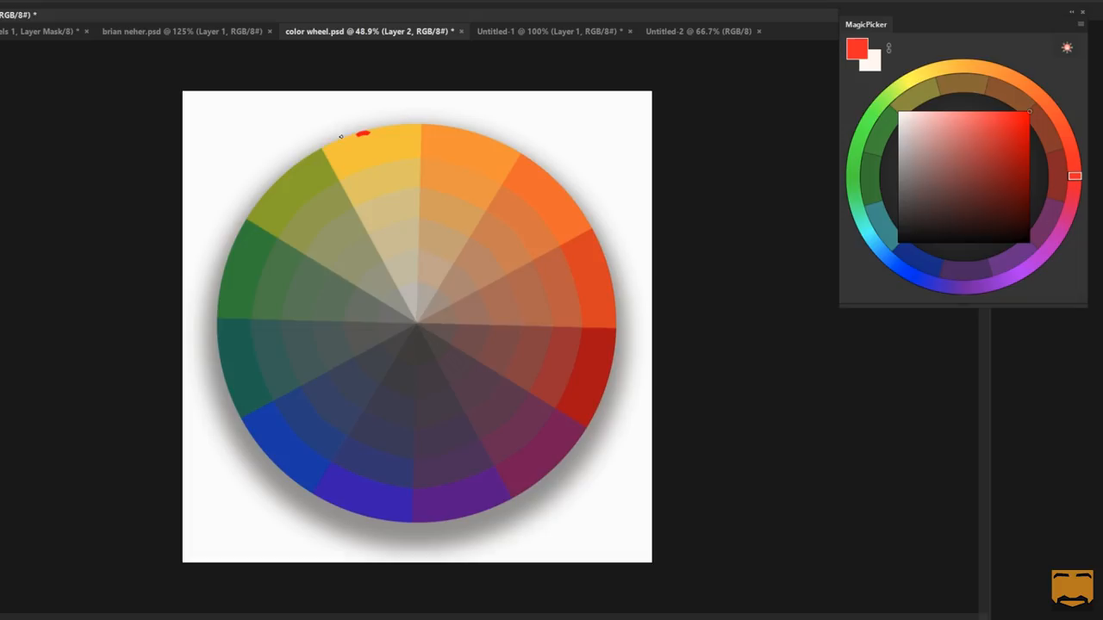
drag(362, 135, 542, 479)
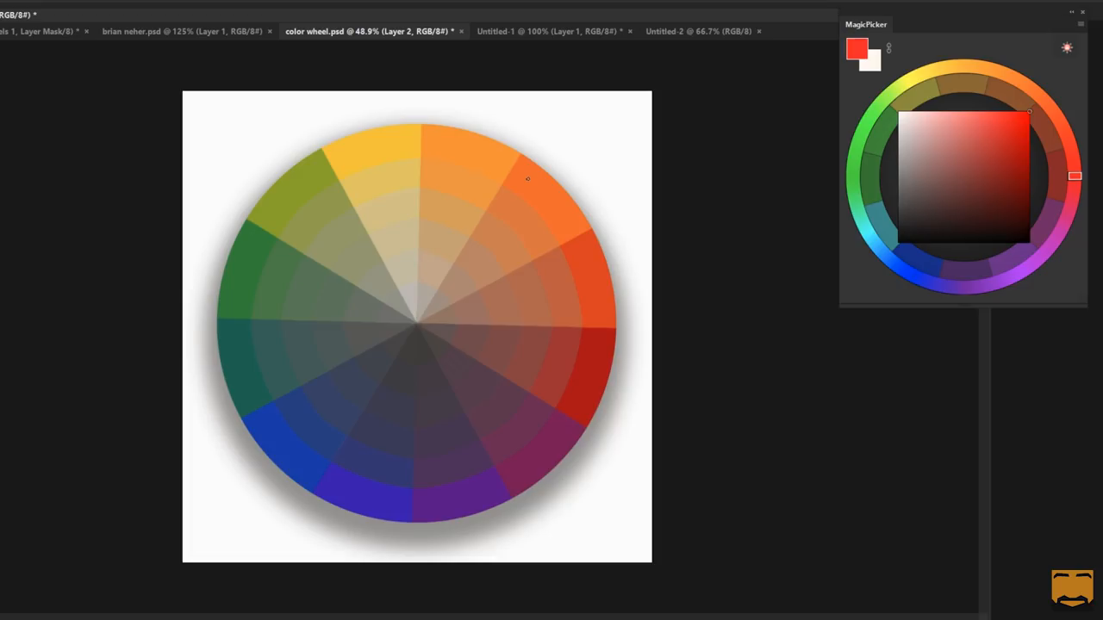
drag(319, 152, 211, 344)
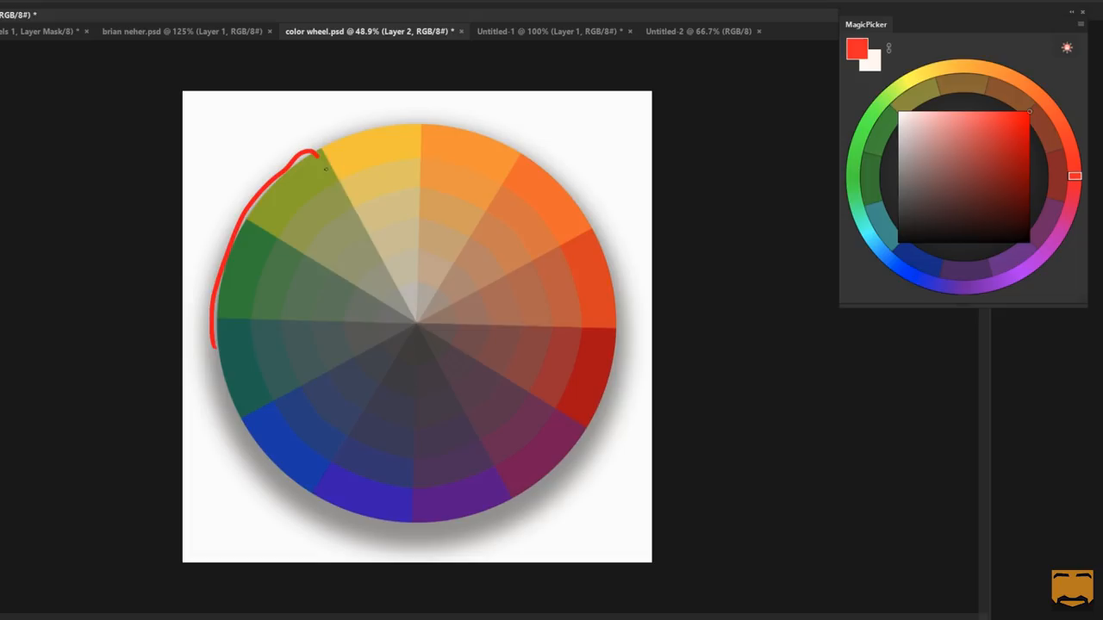
drag(324, 155, 504, 520)
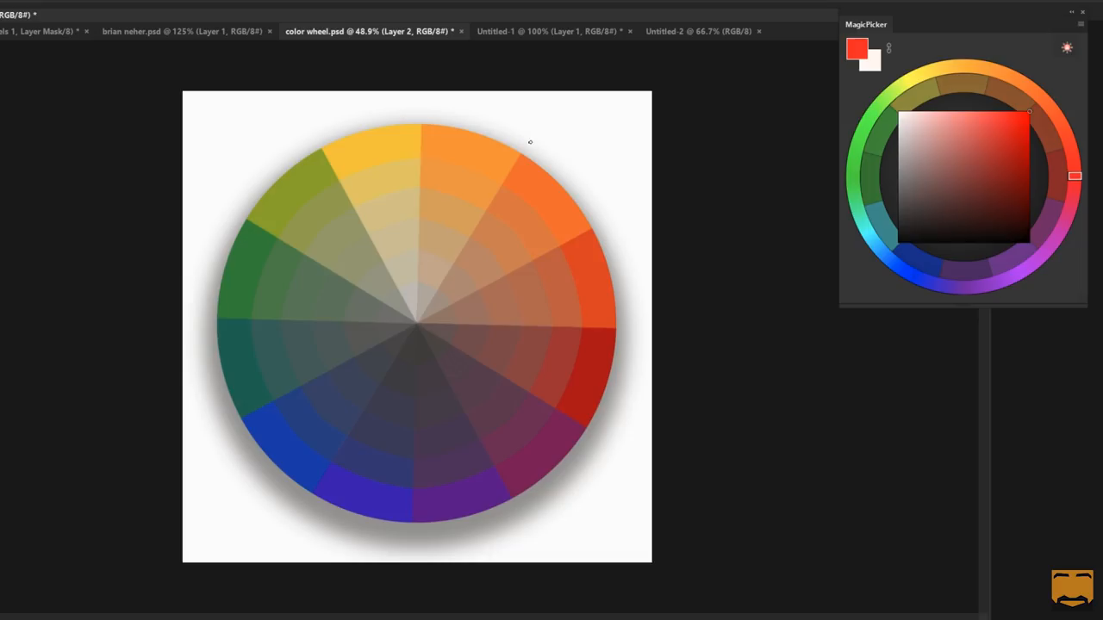
mouse_move(772, 124)
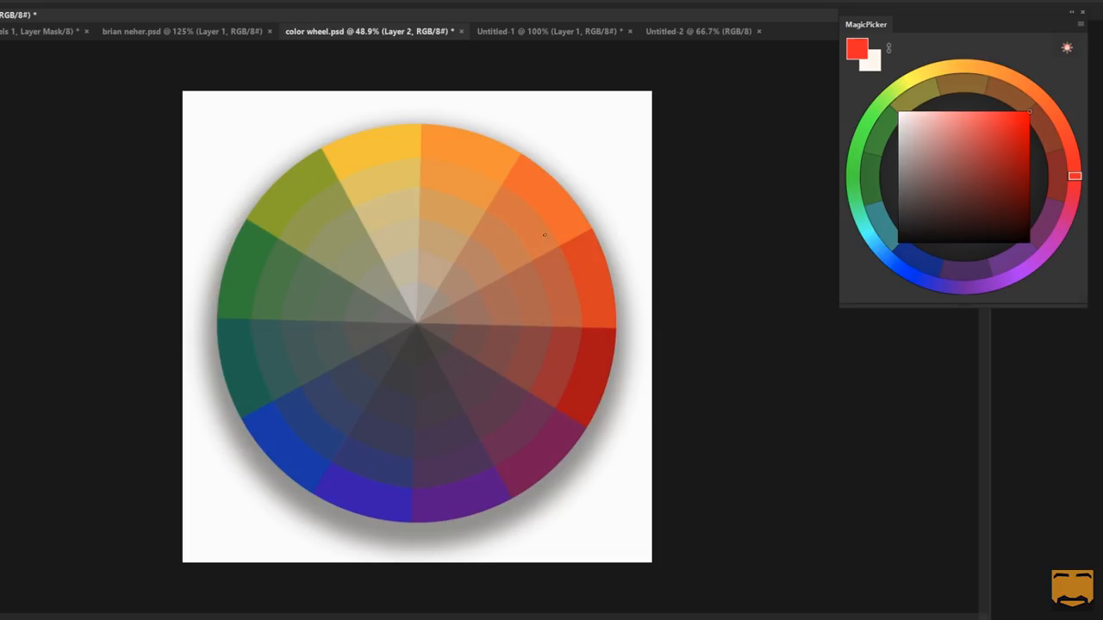
drag(275, 439, 552, 210)
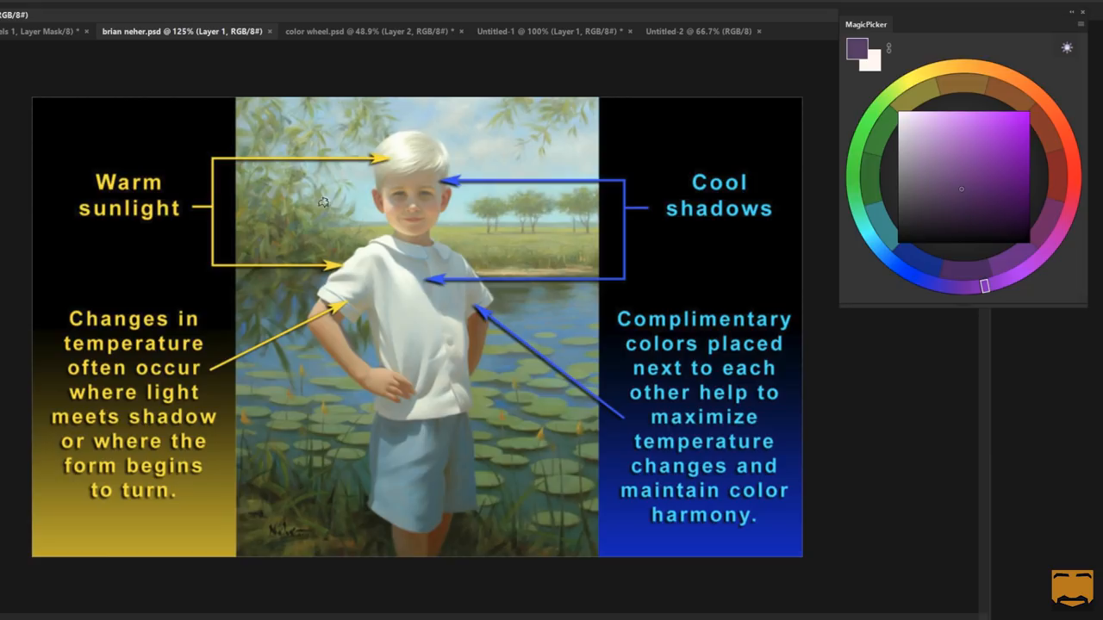
mouse_move(479, 144)
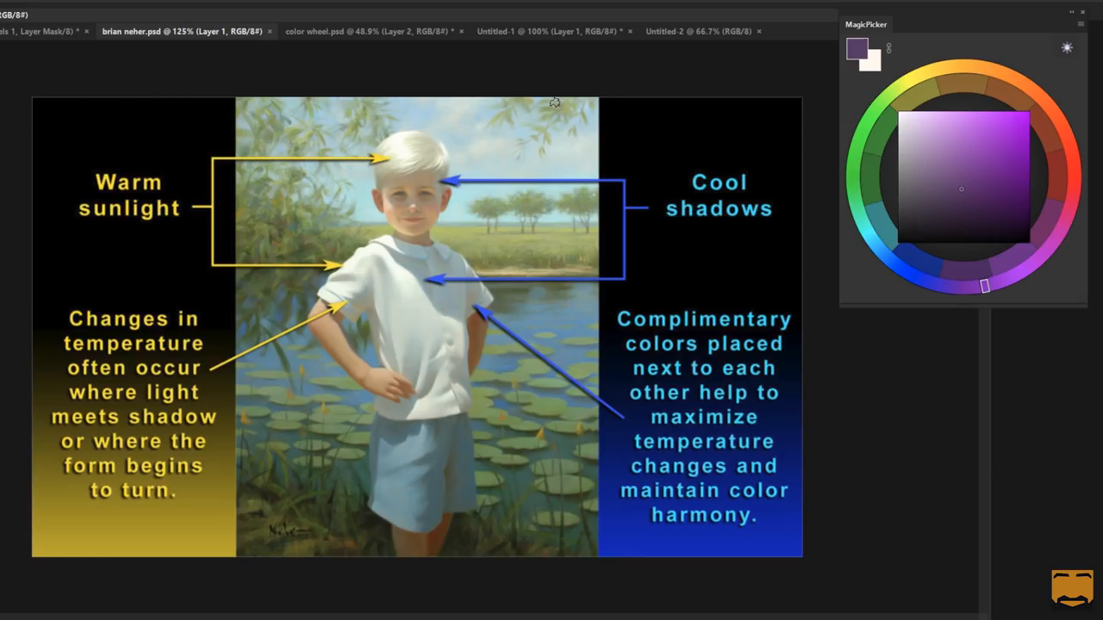
mouse_move(383, 175)
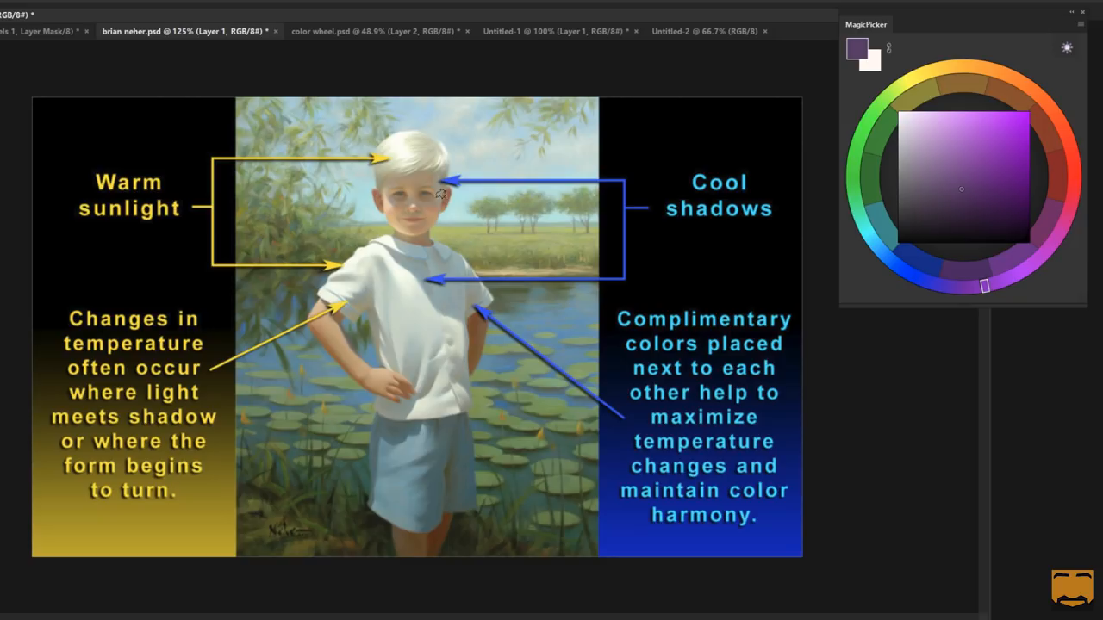
mouse_move(560, 193)
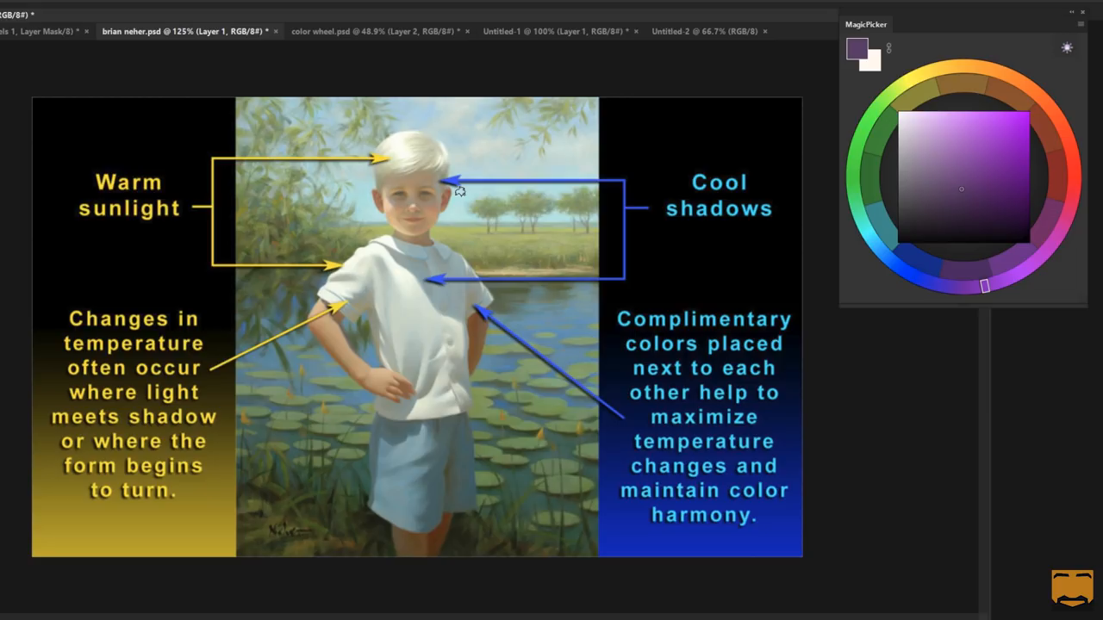
click(864, 227)
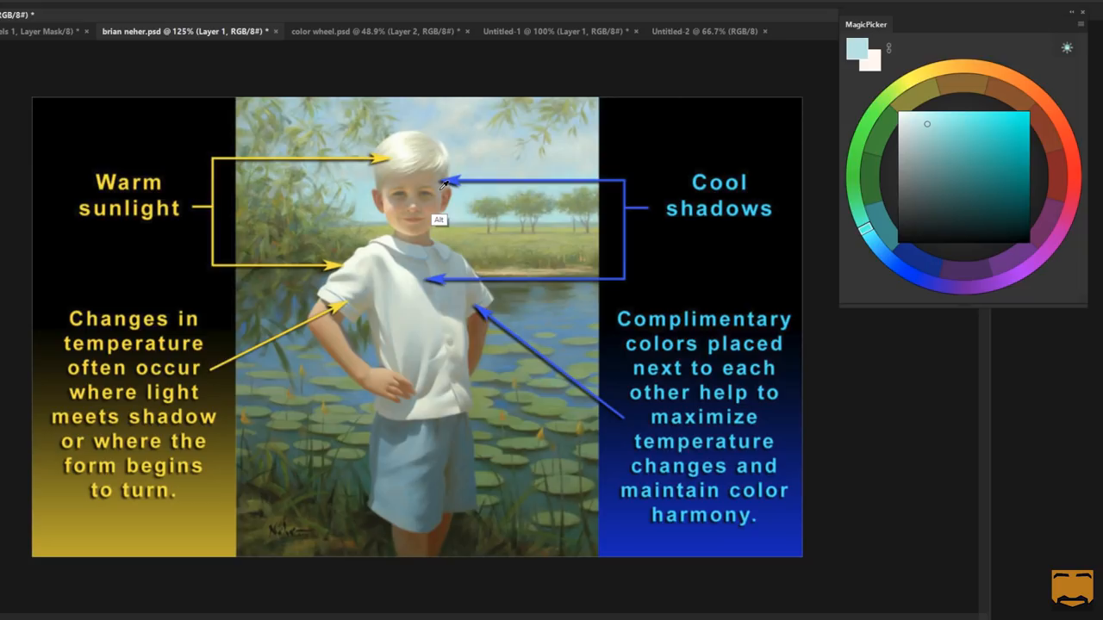
Step: Eyedropper the cool shadow near the boy's head, then the warm skin tone on his face
click(903, 83)
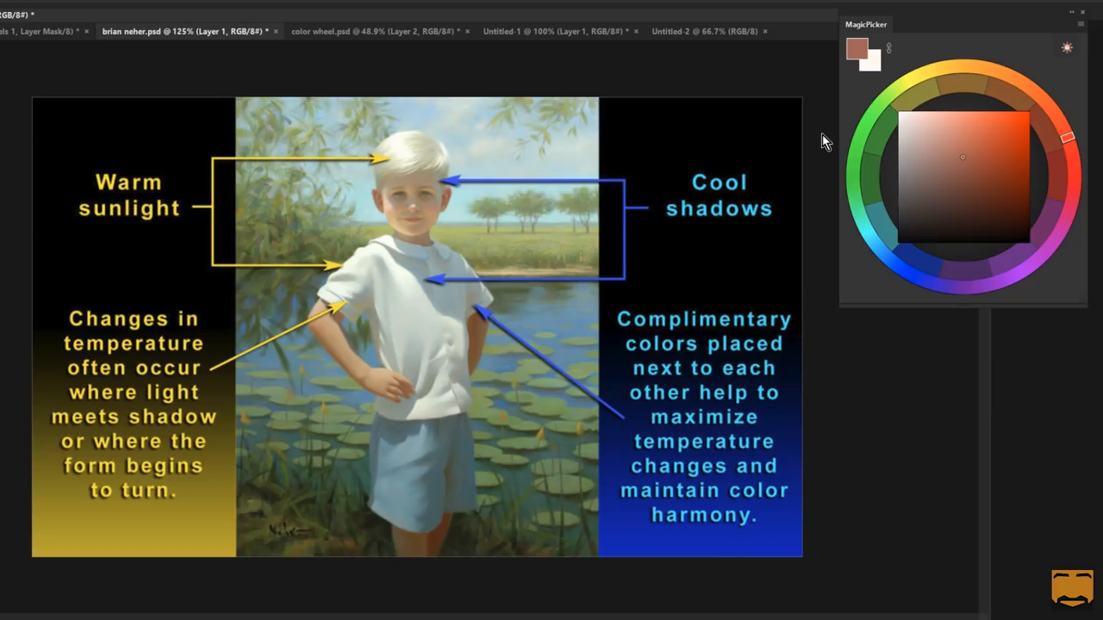
click(431, 197)
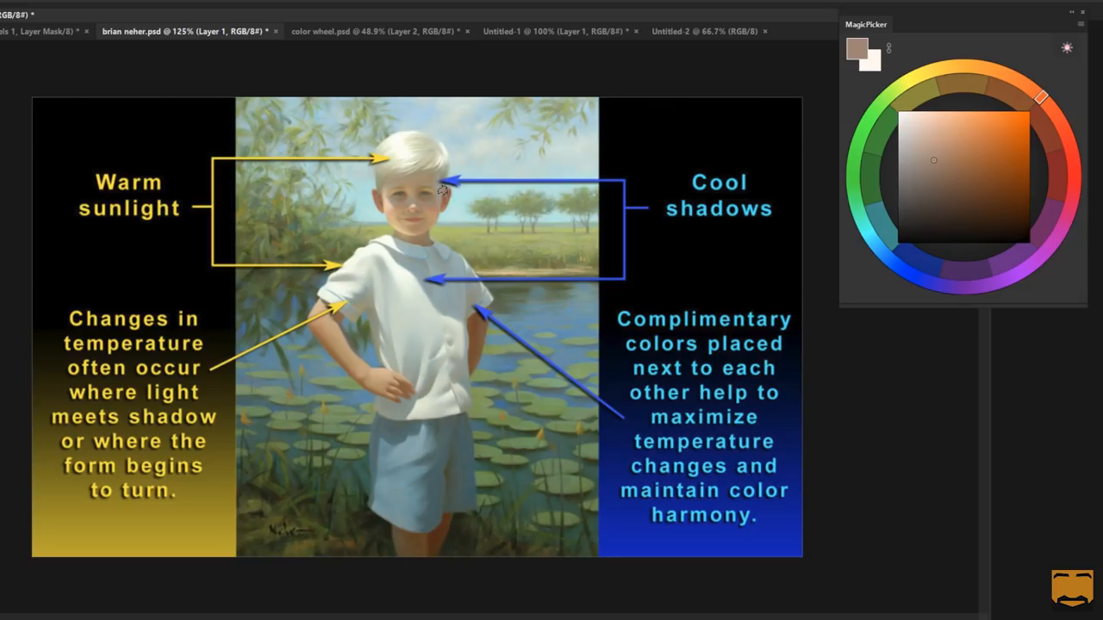
mouse_move(841, 188)
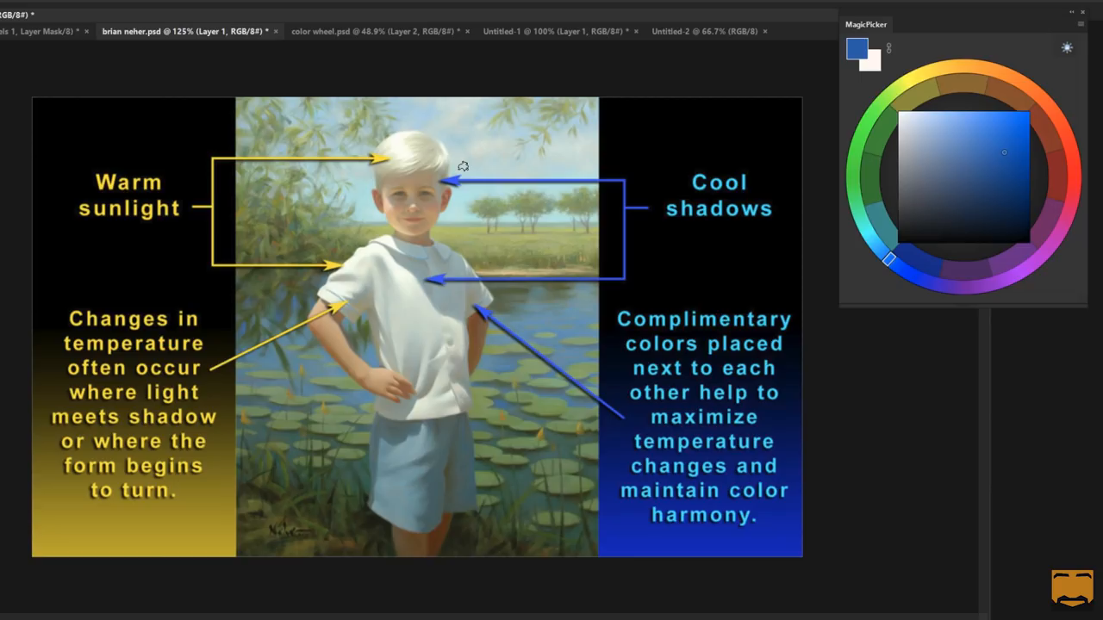
mouse_move(527, 331)
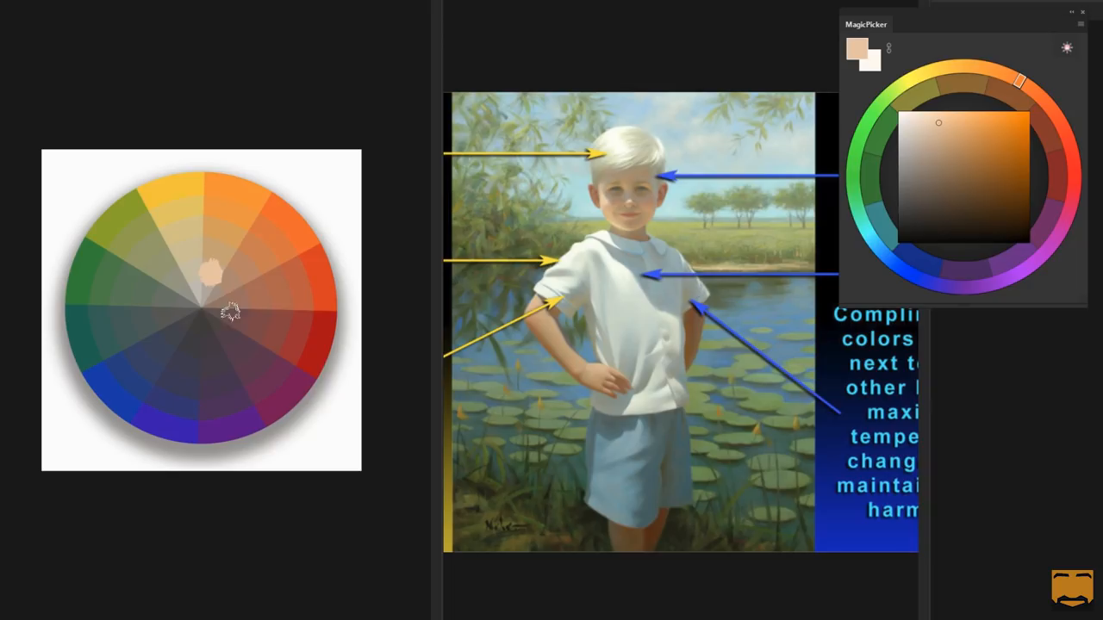
Step: Eyedropper the boy's peach skin colour from the painting beside the colour wheel
click(617, 204)
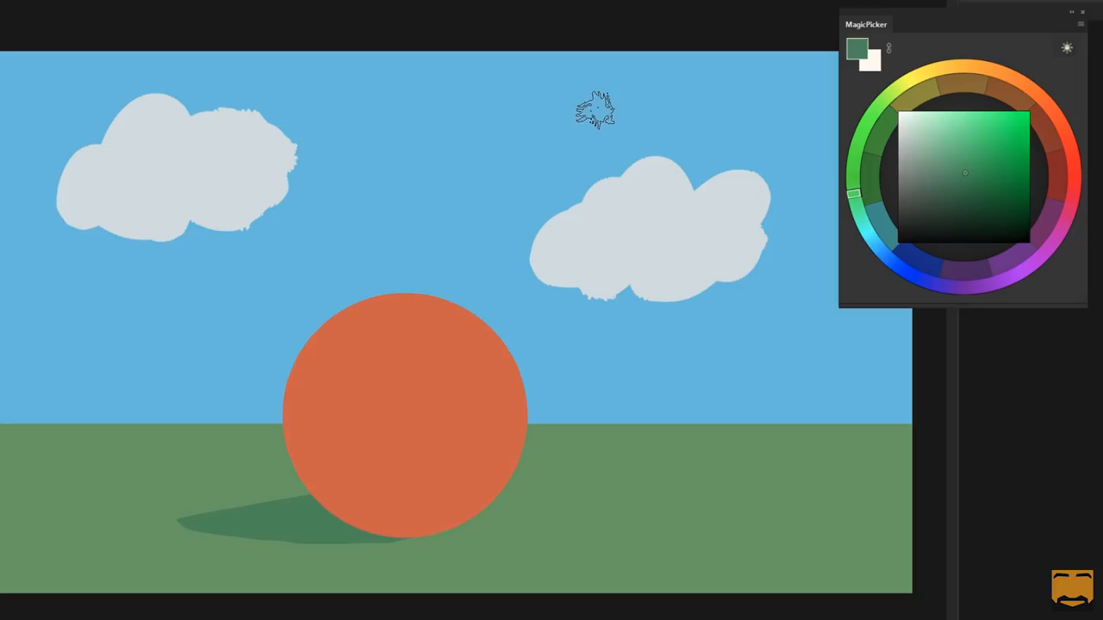
mouse_move(617, 169)
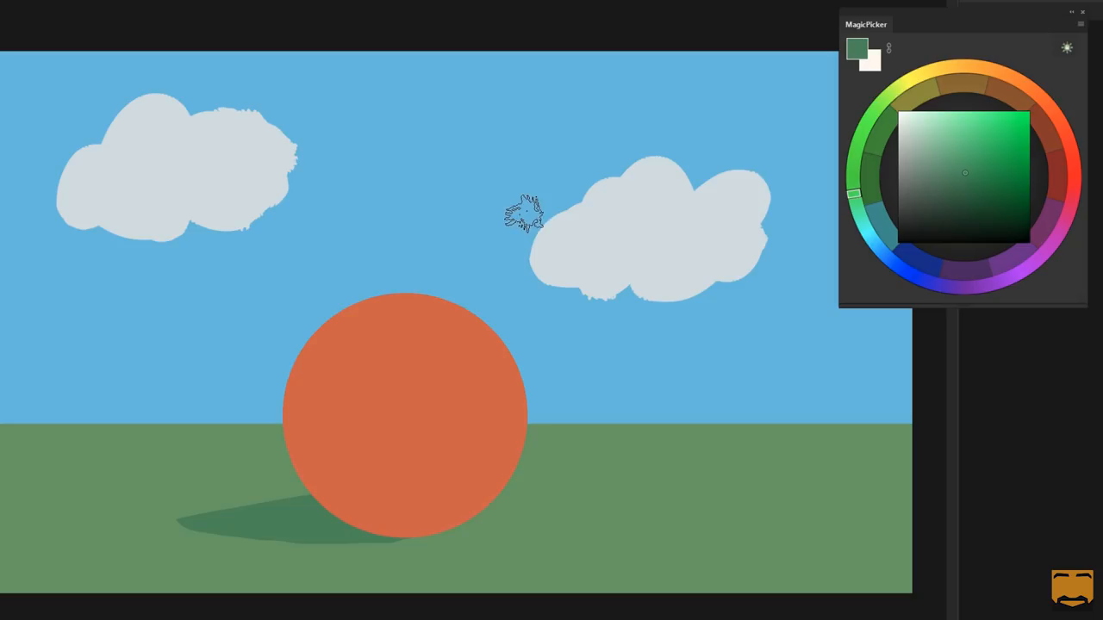
mouse_move(461, 248)
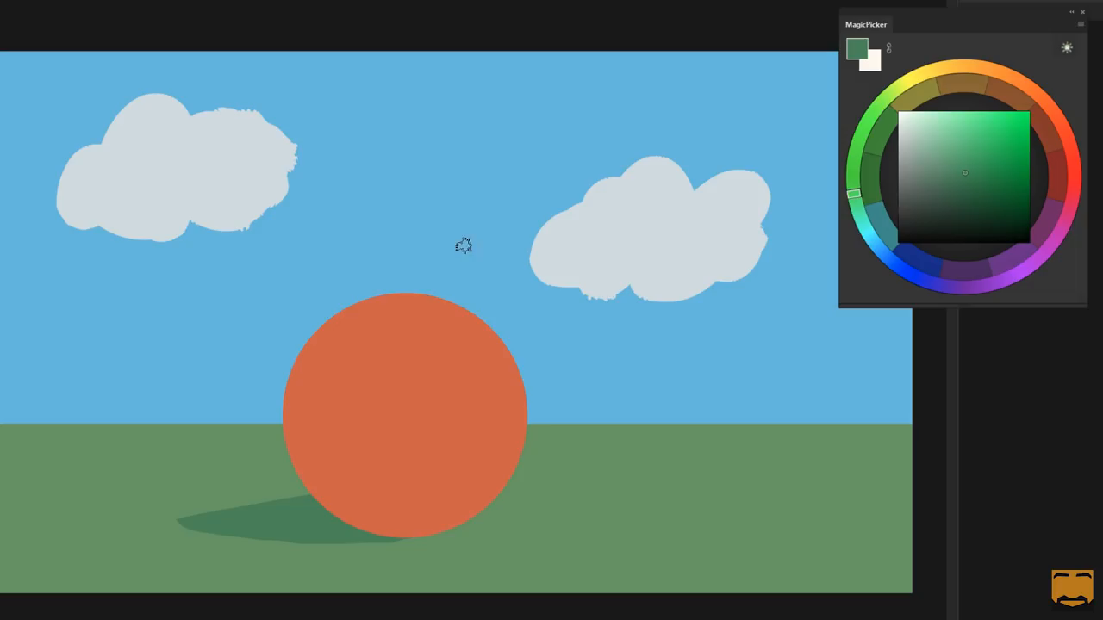
mouse_move(699, 104)
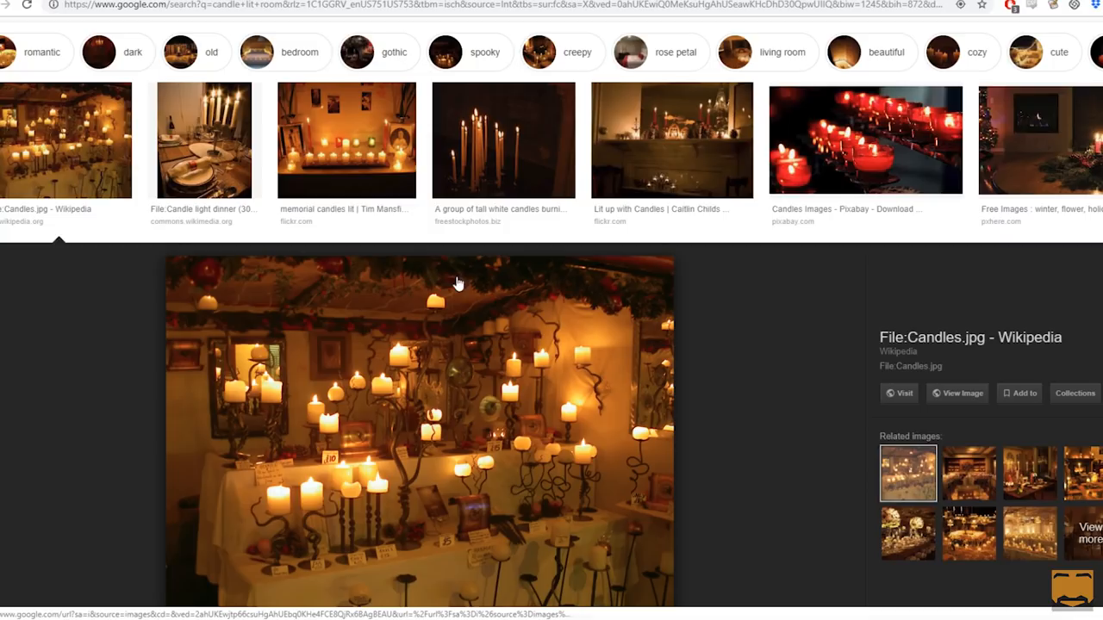
Step: Preview the candlelit dinner table, the candles in a dark room, then the snowy porch with candle lanterns
click(204, 141)
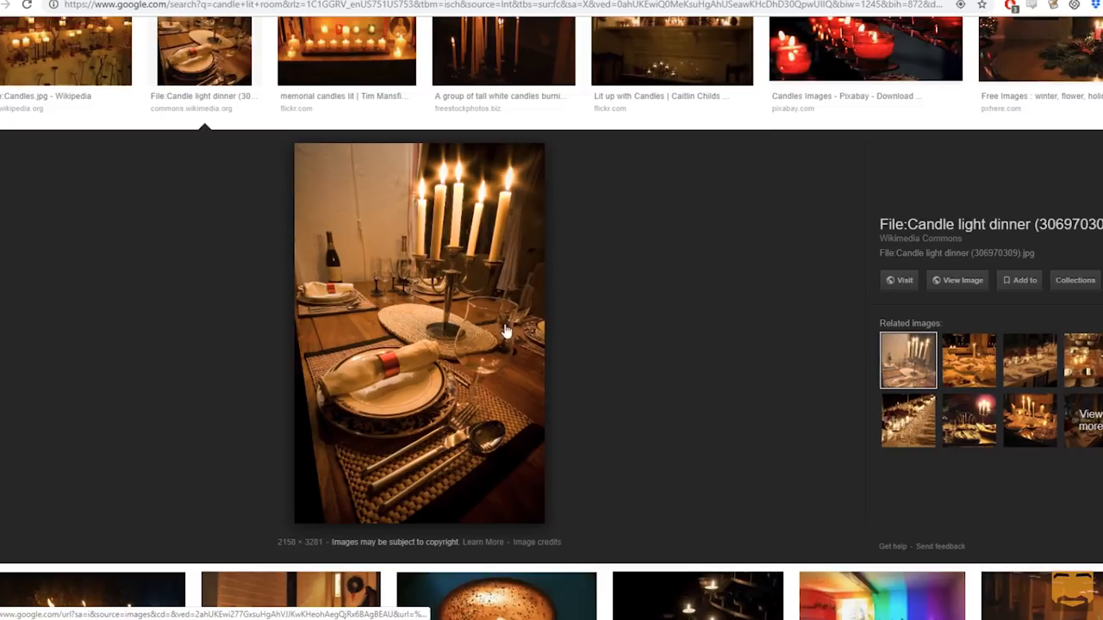
click(670, 49)
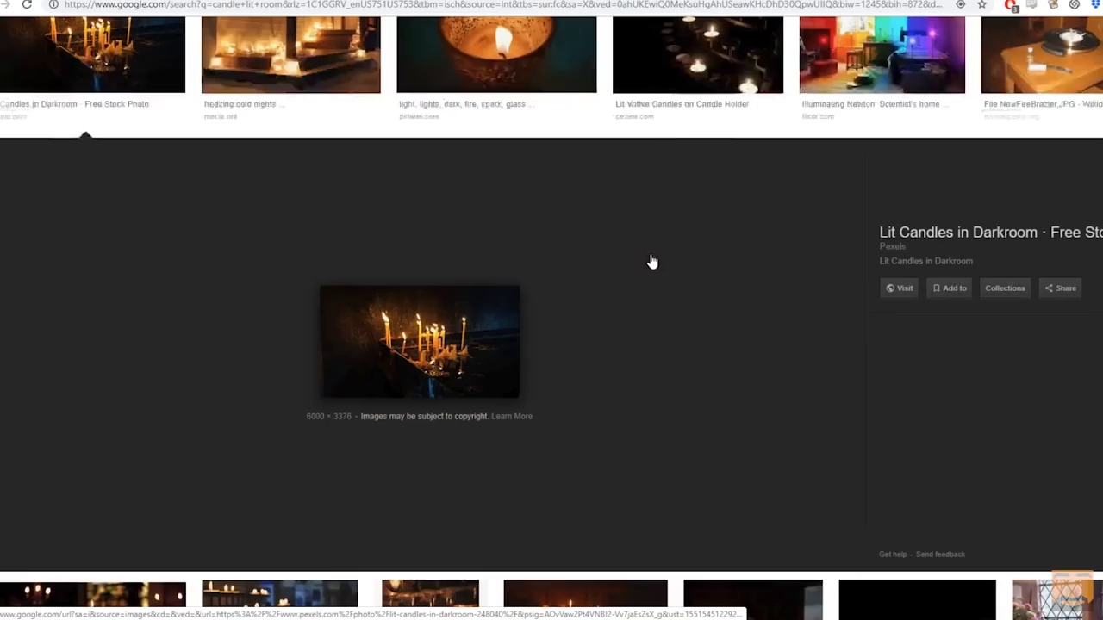
click(290, 53)
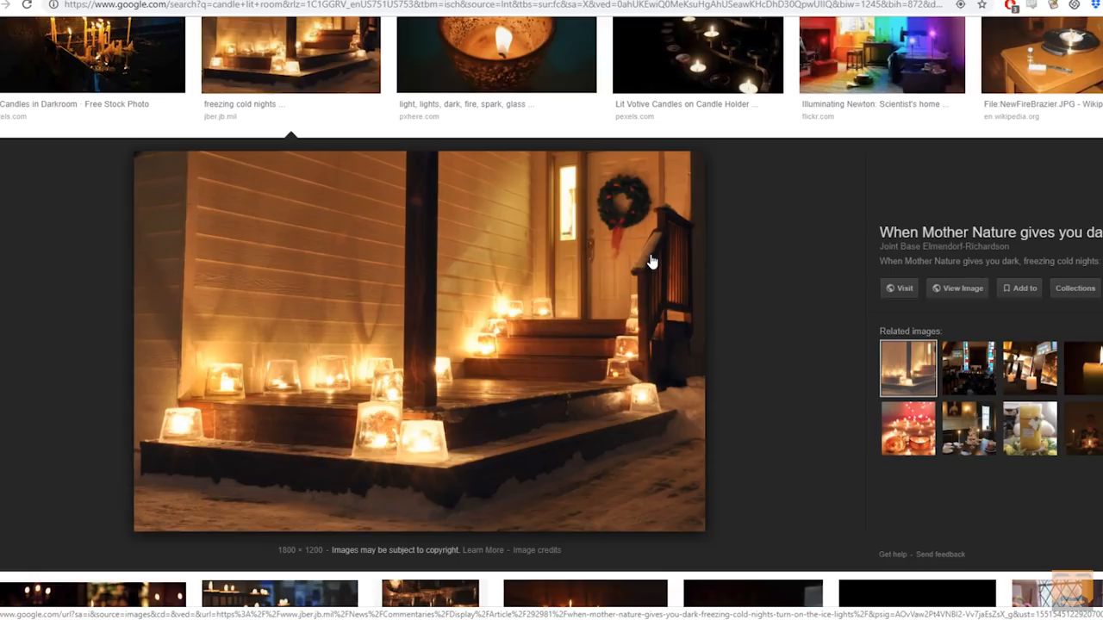
mouse_move(560, 341)
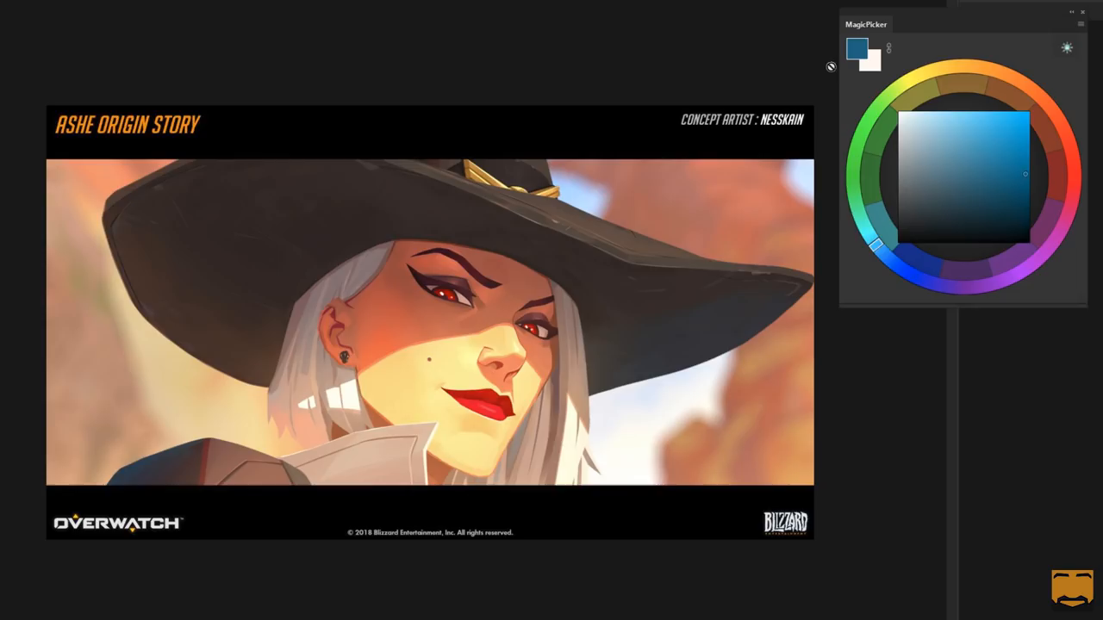
mouse_move(675, 272)
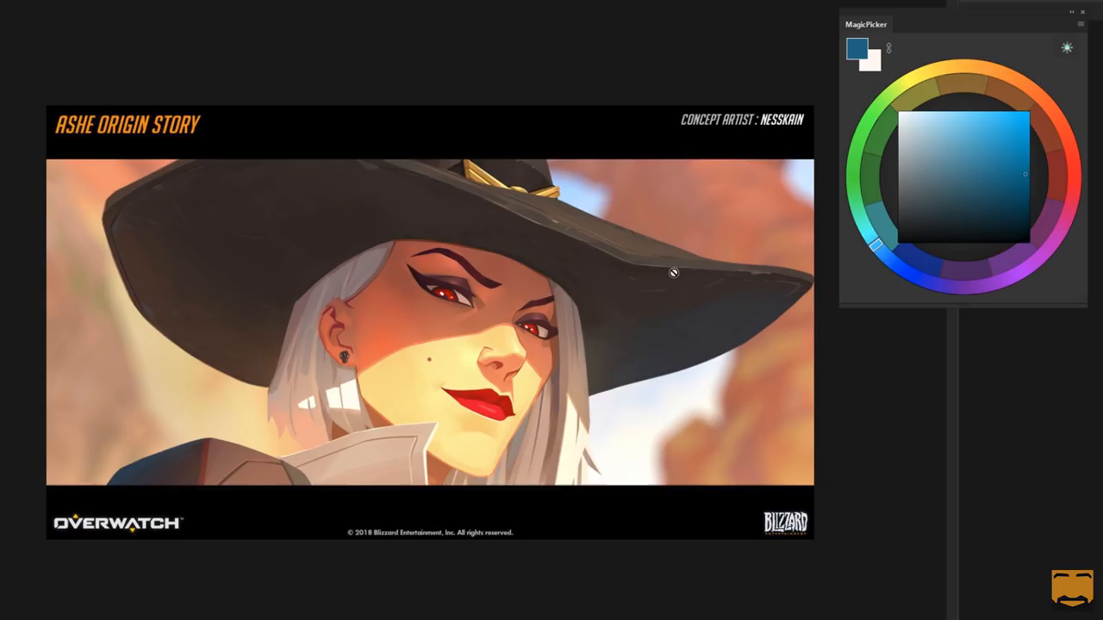
mouse_move(668, 217)
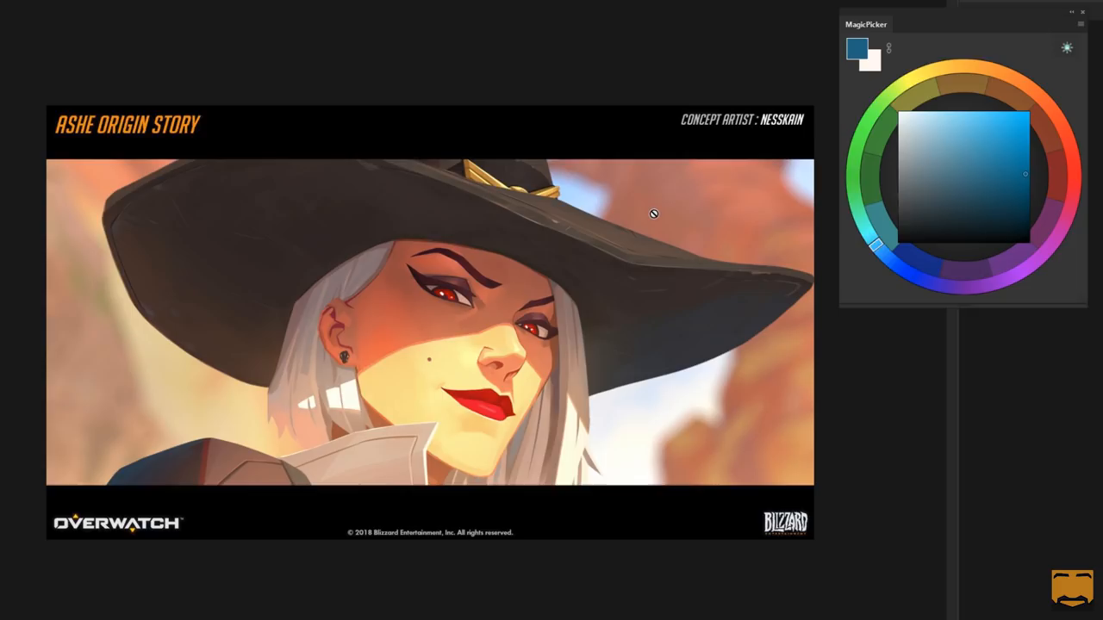
mouse_move(653, 336)
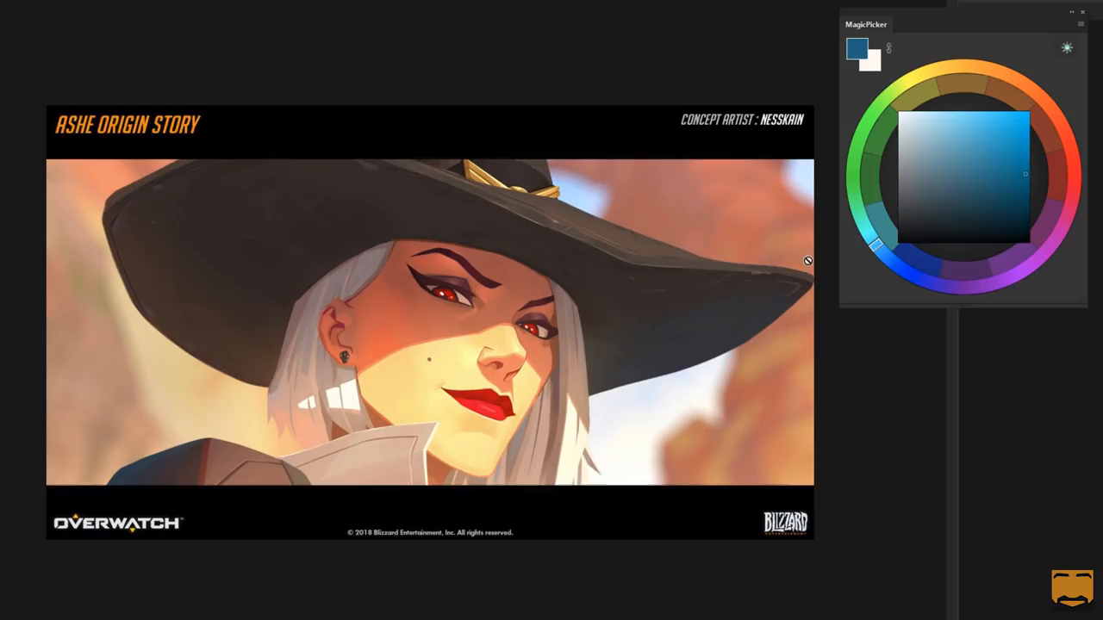
mouse_move(486, 444)
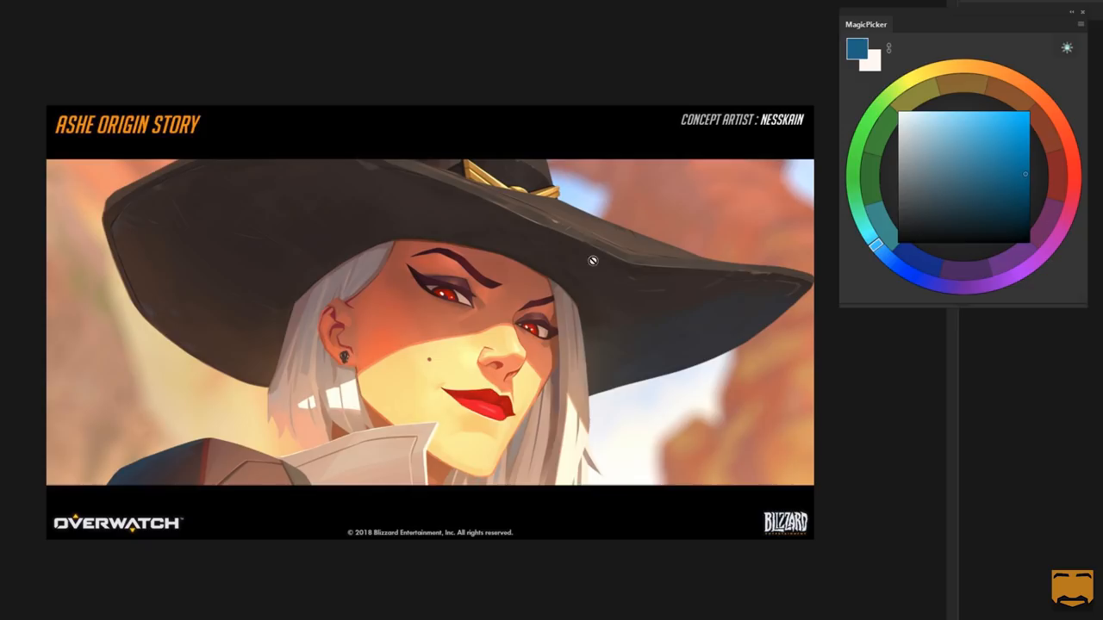
mouse_move(796, 166)
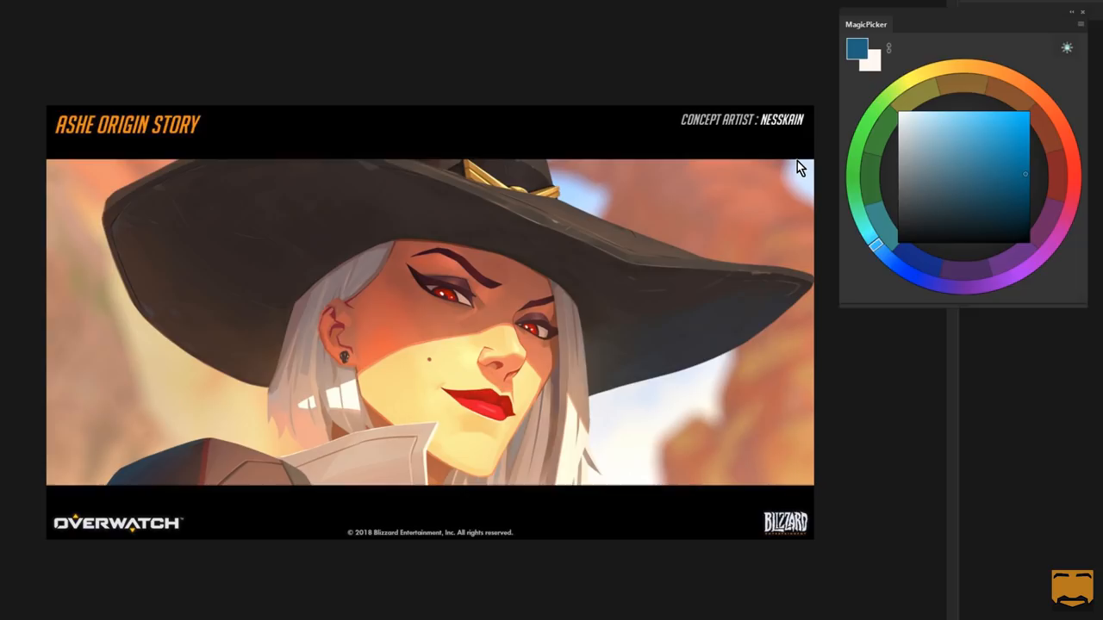
mouse_move(801, 176)
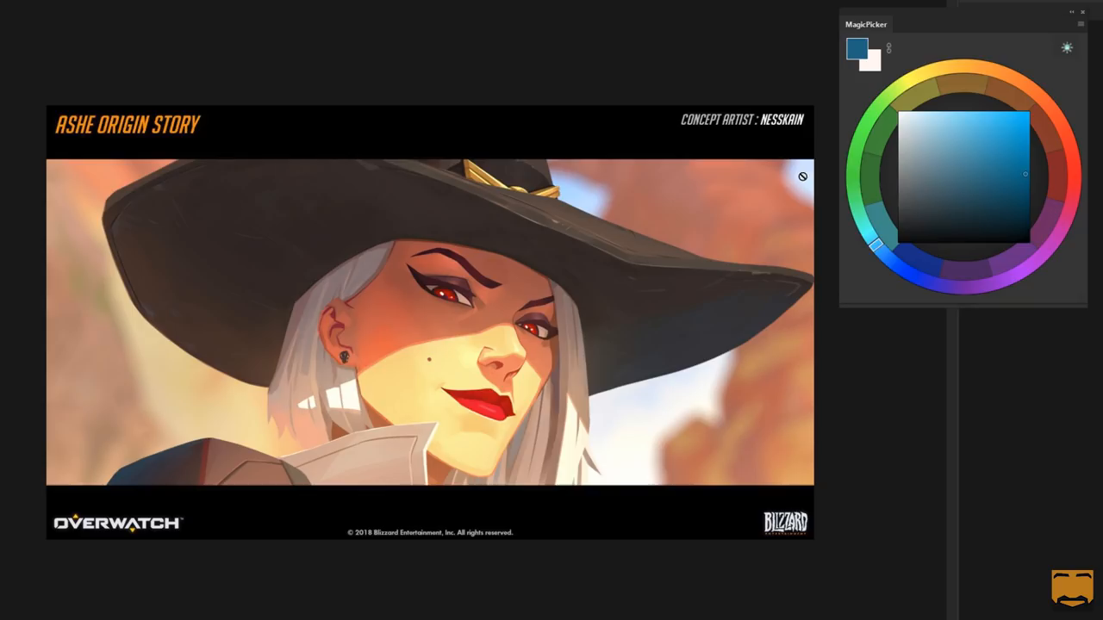
mouse_move(636, 158)
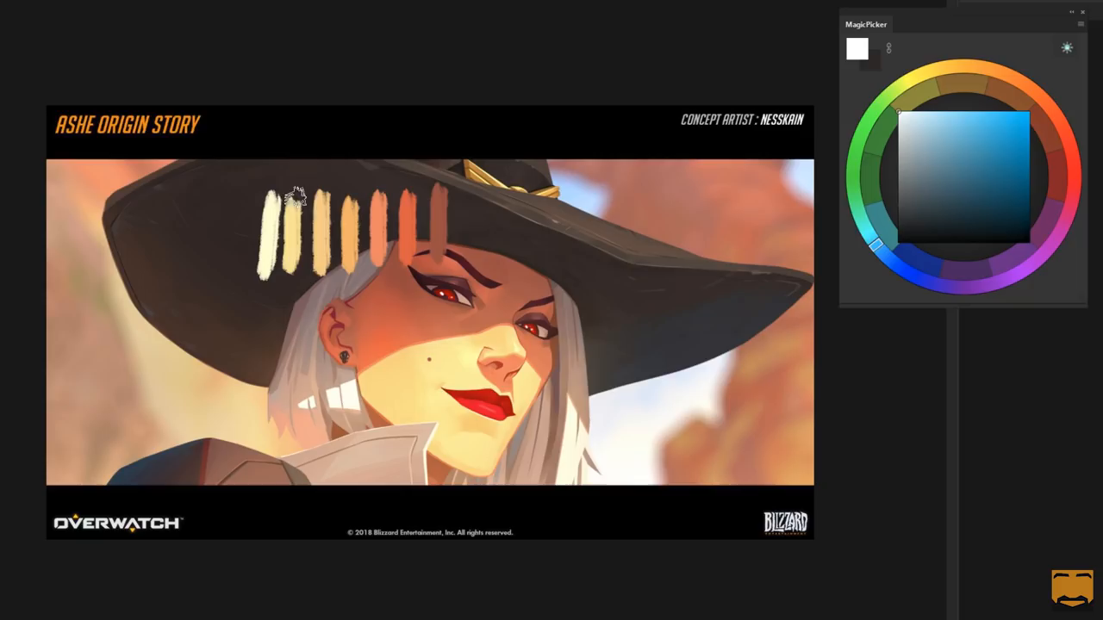
Step: Eyedropper a muted reddish-brown tone from the Ashe artwork into the foreground colour
click(517, 345)
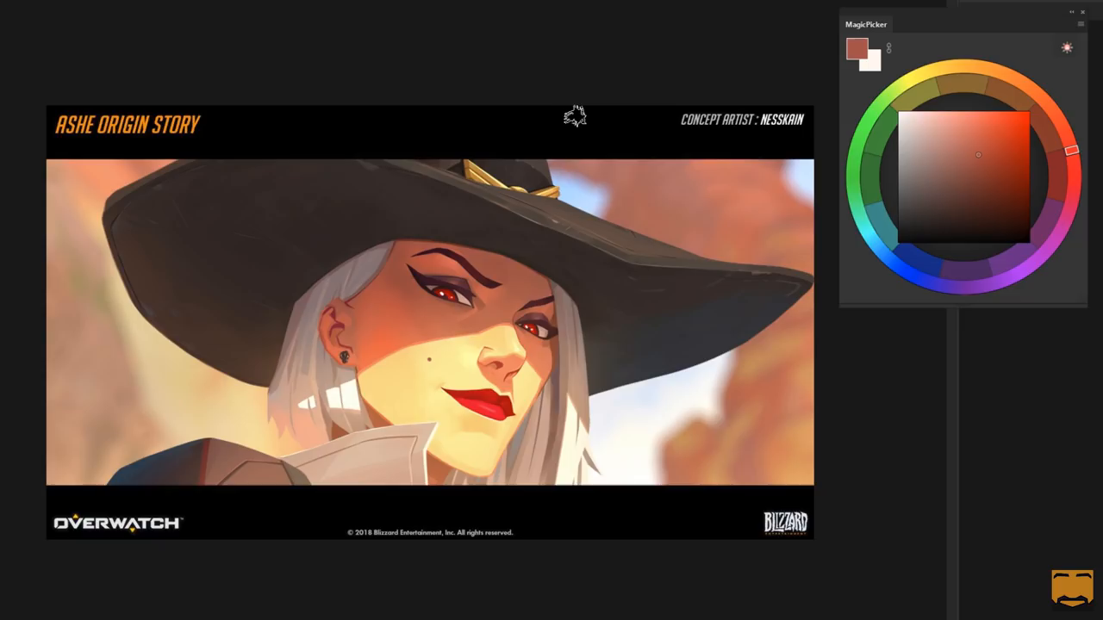
mouse_move(372, 265)
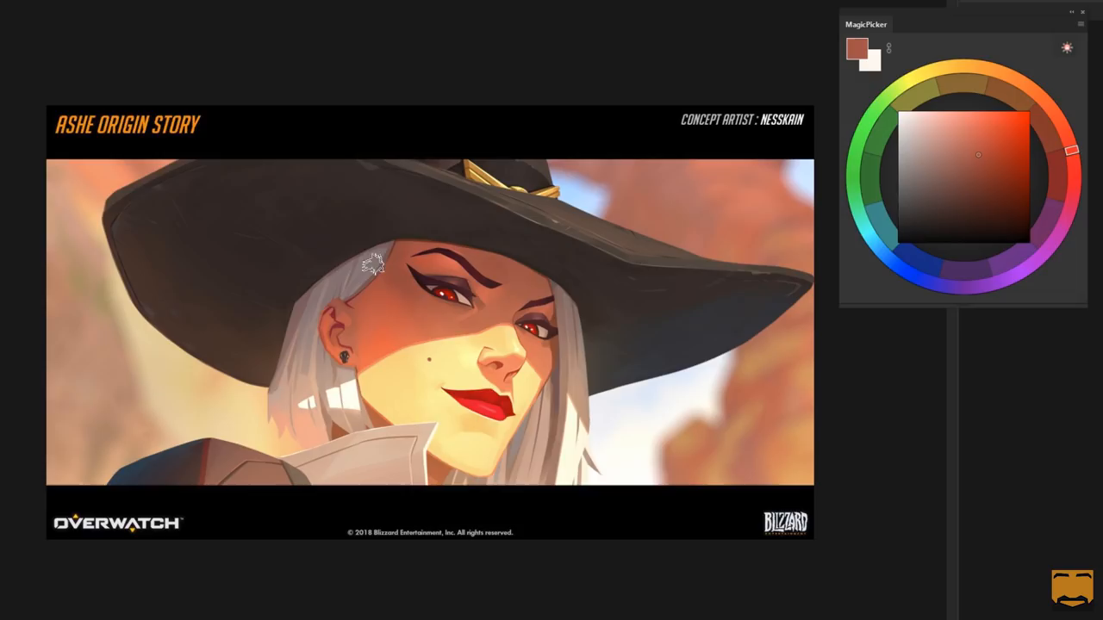